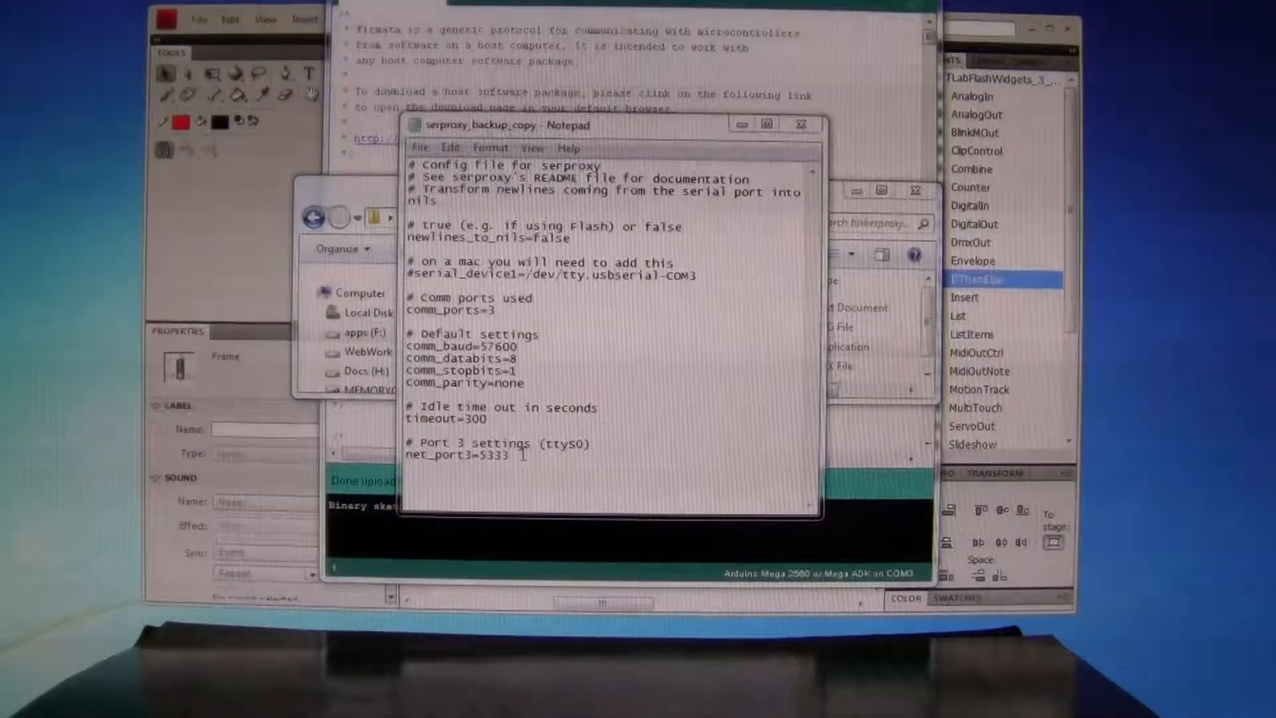
# Save the serproxy config with comm port 3, 57600 baud and net port 5333
pyautogui.press('ctrl+a')
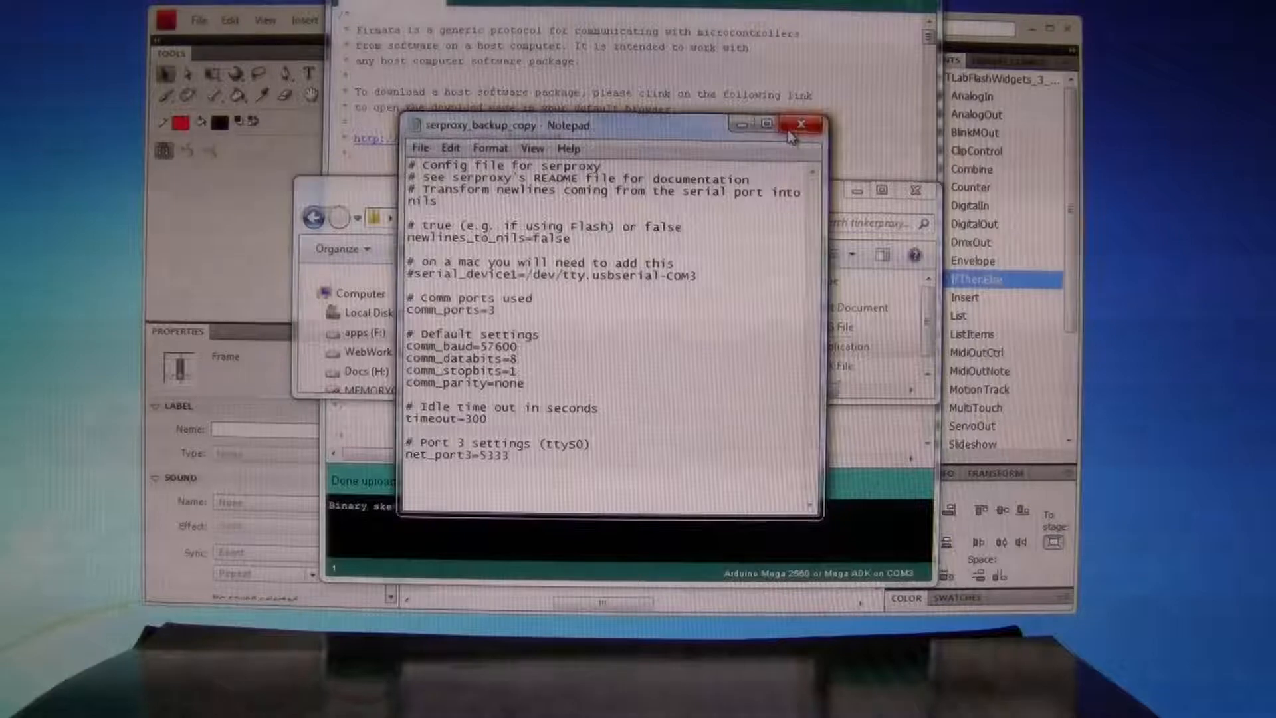
# Close the serproxy config and launch serproxy.exe from the tinkerproxy-2_0 folder
pyautogui.click(798, 126)
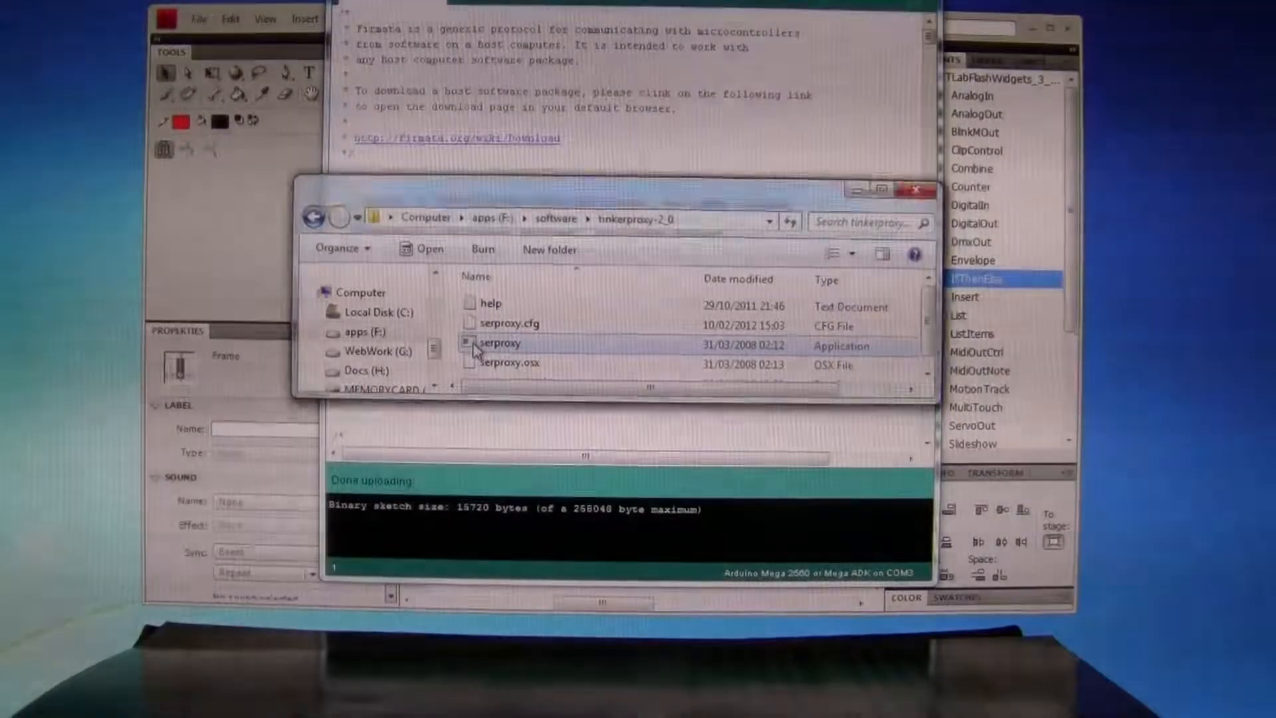
pyautogui.doubleClick(499, 343)
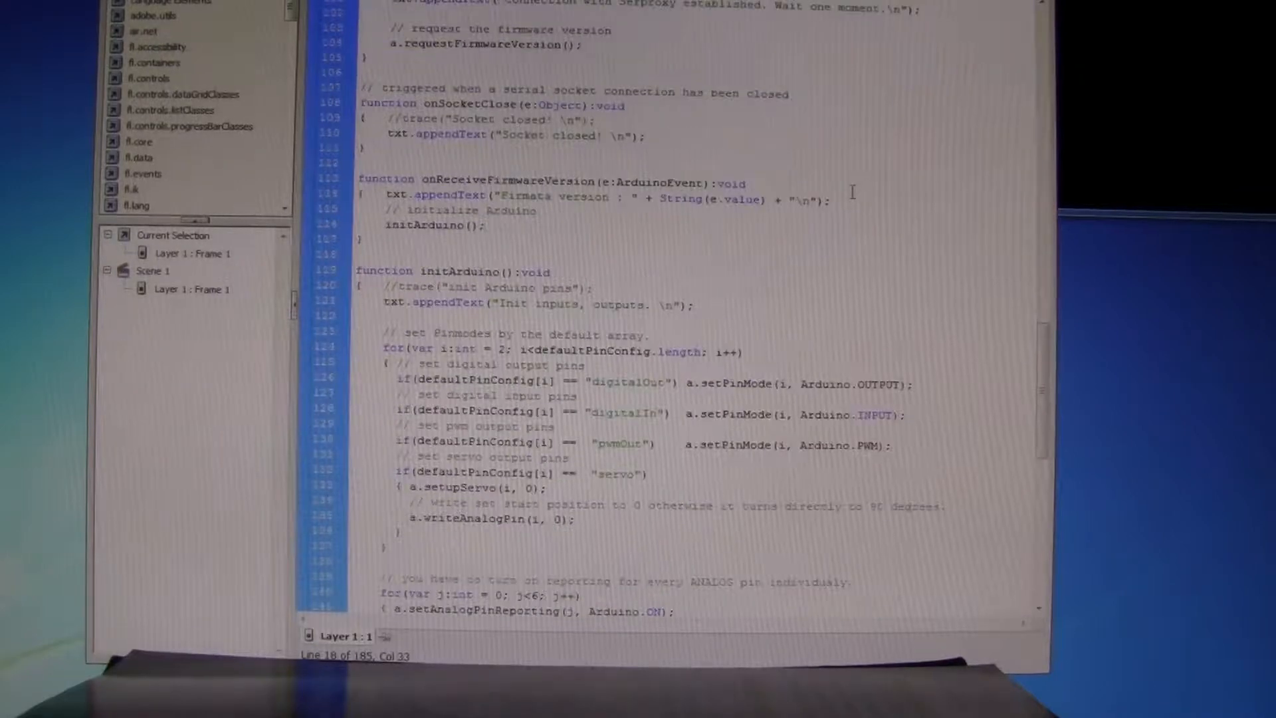
pyautogui.scroll(-3)
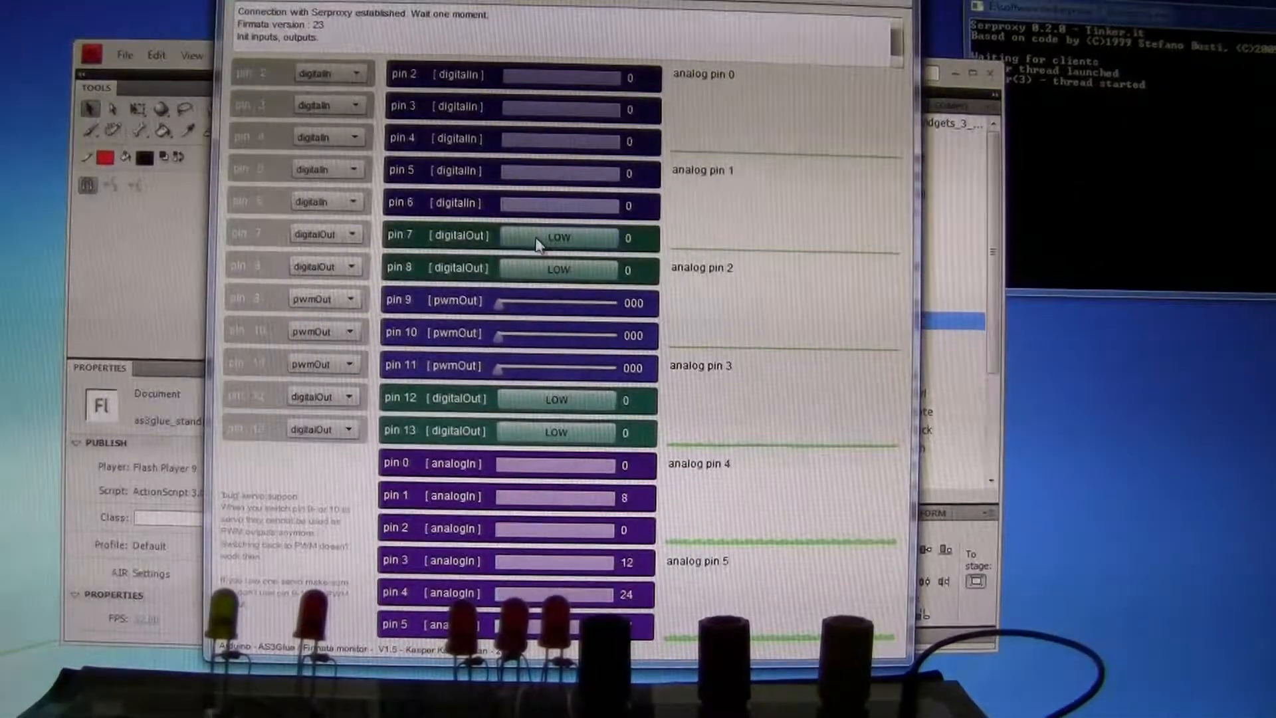
# Toggle pin 7, slide the pin 9 and 10 pwmOut LEDs, and set pin 11 to digitalOut
pyautogui.click(557, 238)
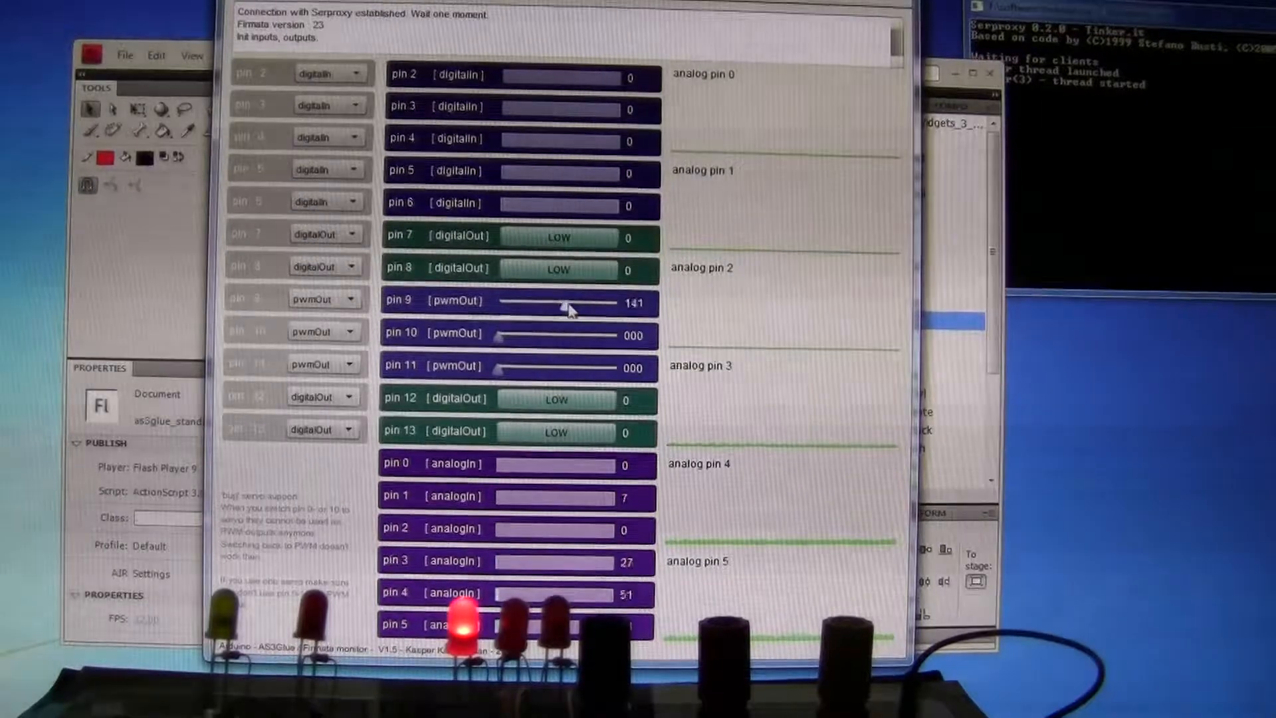
pyautogui.moveTo(562, 303); pyautogui.dragTo(611, 303)
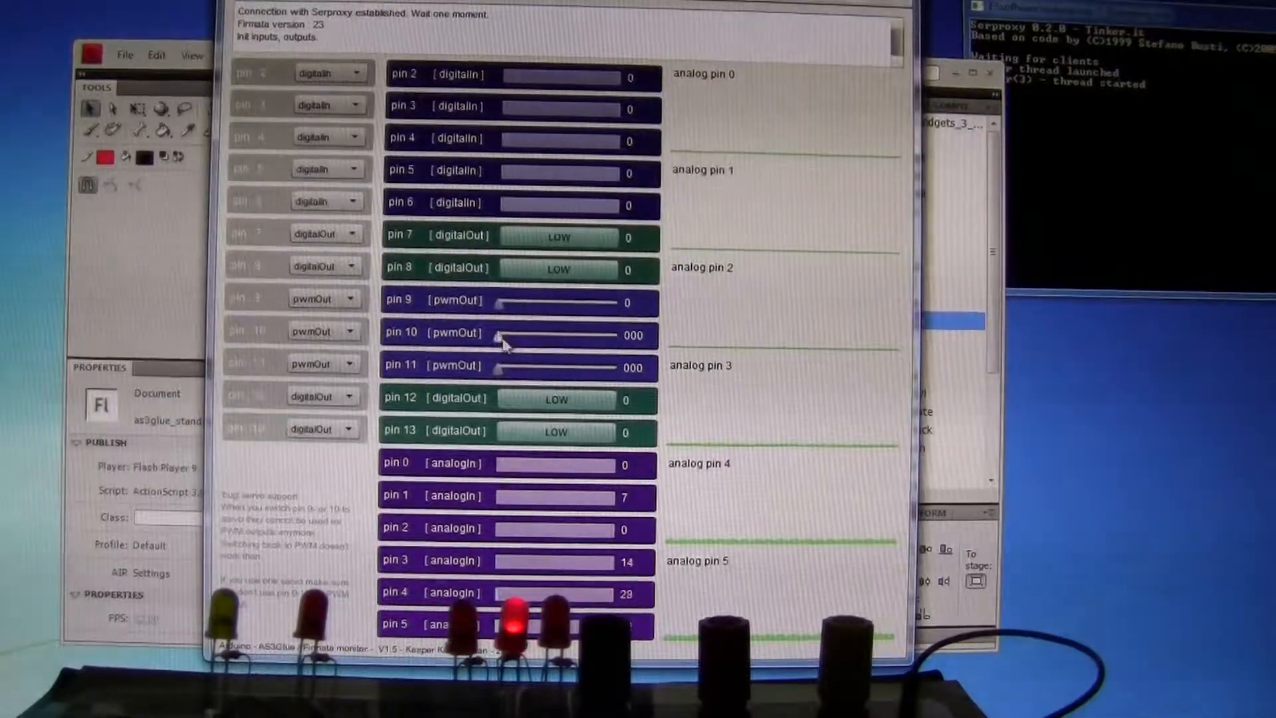
pyautogui.moveTo(496, 335); pyautogui.dragTo(513, 335)
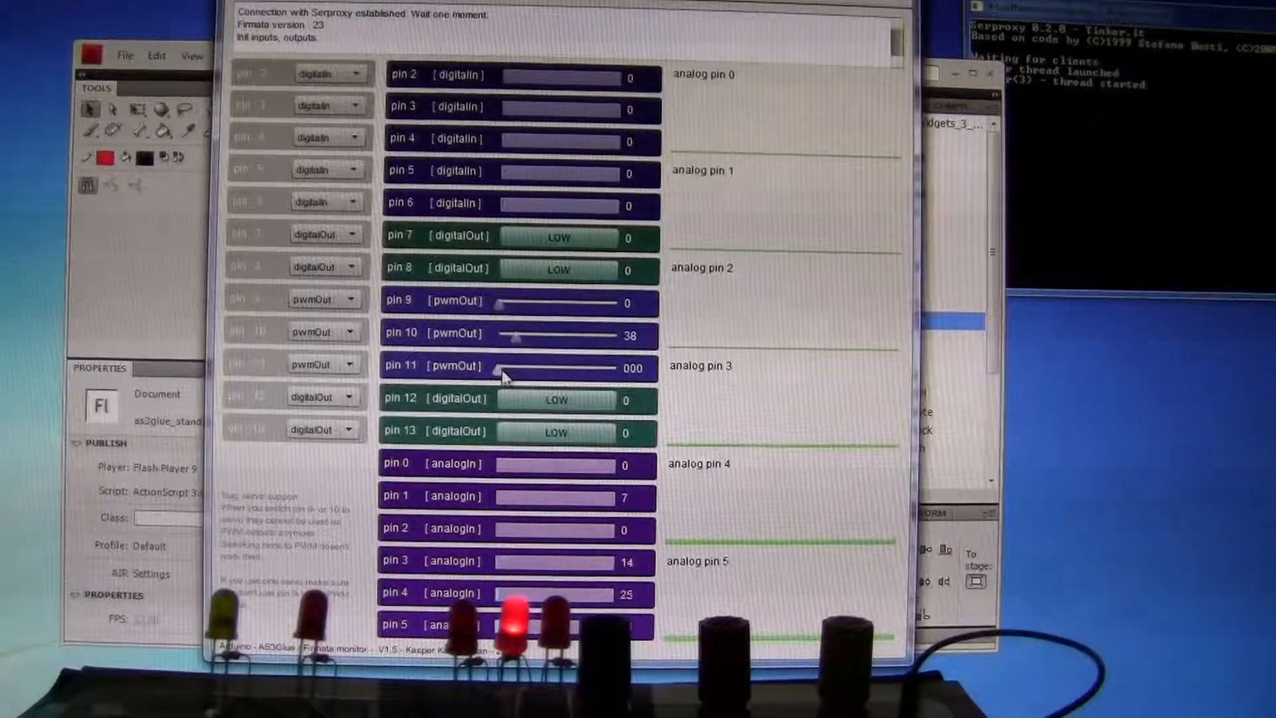
pyautogui.moveTo(505, 367); pyautogui.dragTo(614, 366)
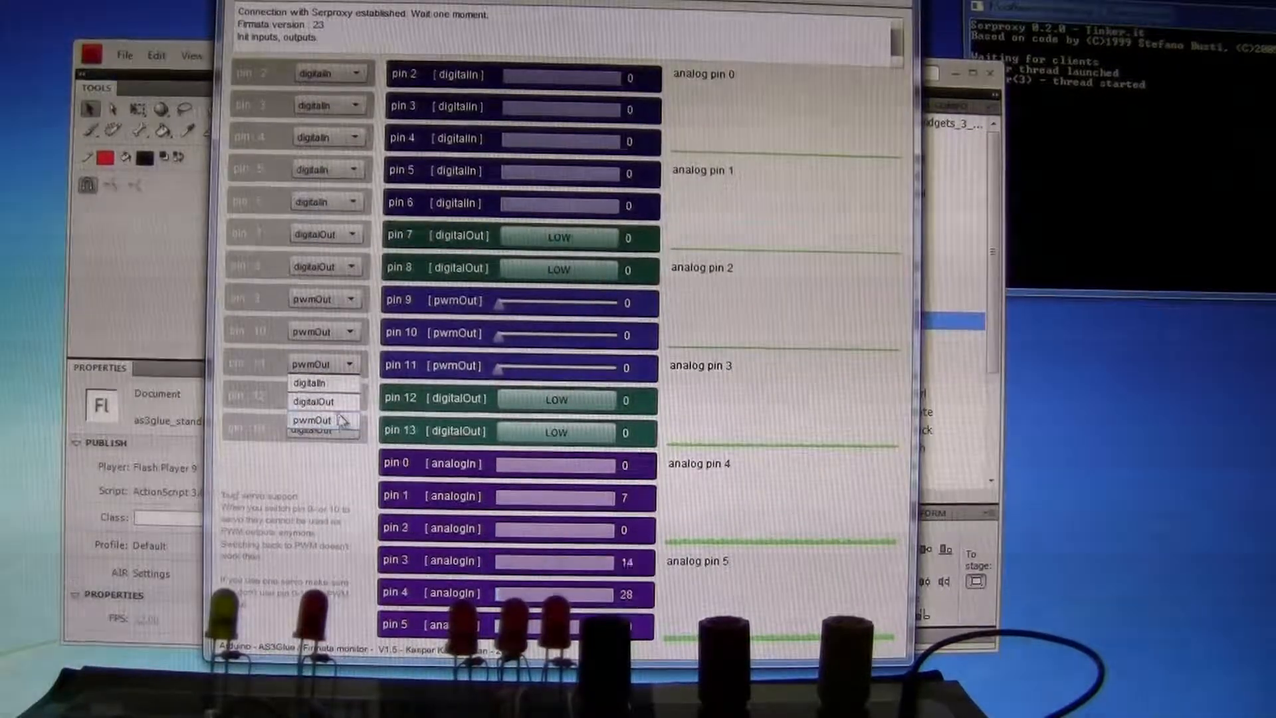
pyautogui.click(313, 401)
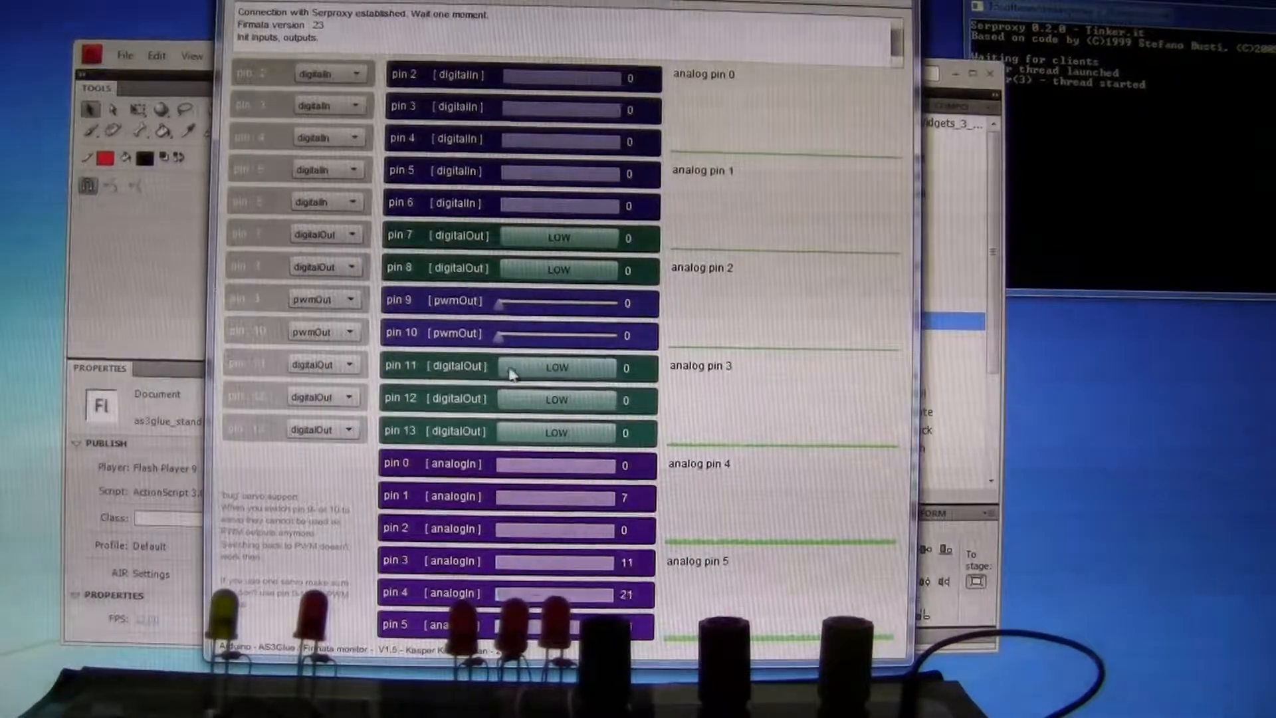